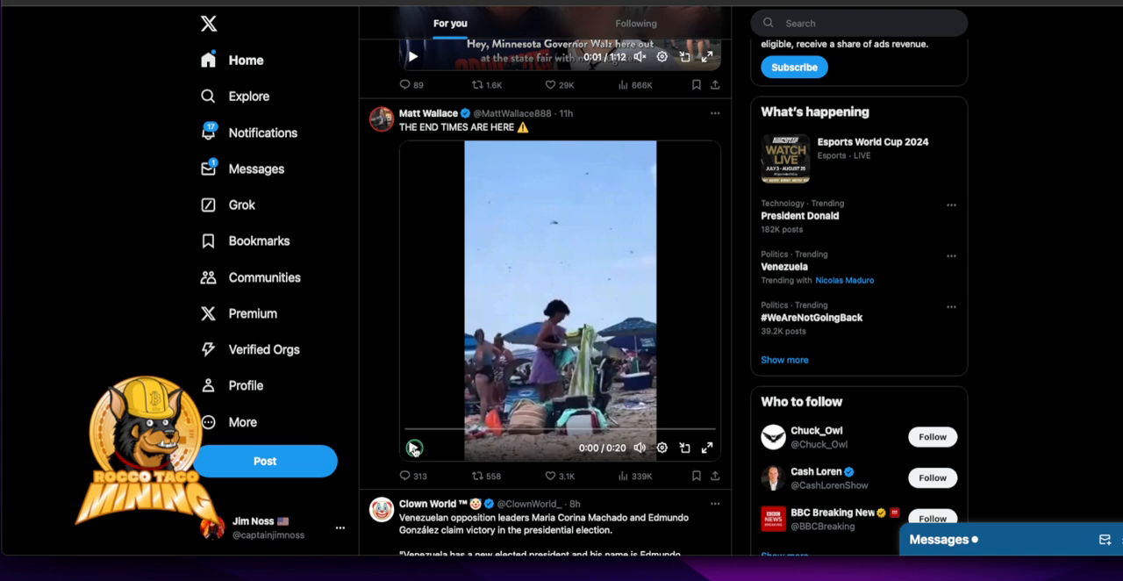
Step: Play the dragonfly beach video to 0:20, replay it, and expand it to full screen
{"action": "left_click", "coordinate": [414, 447]}
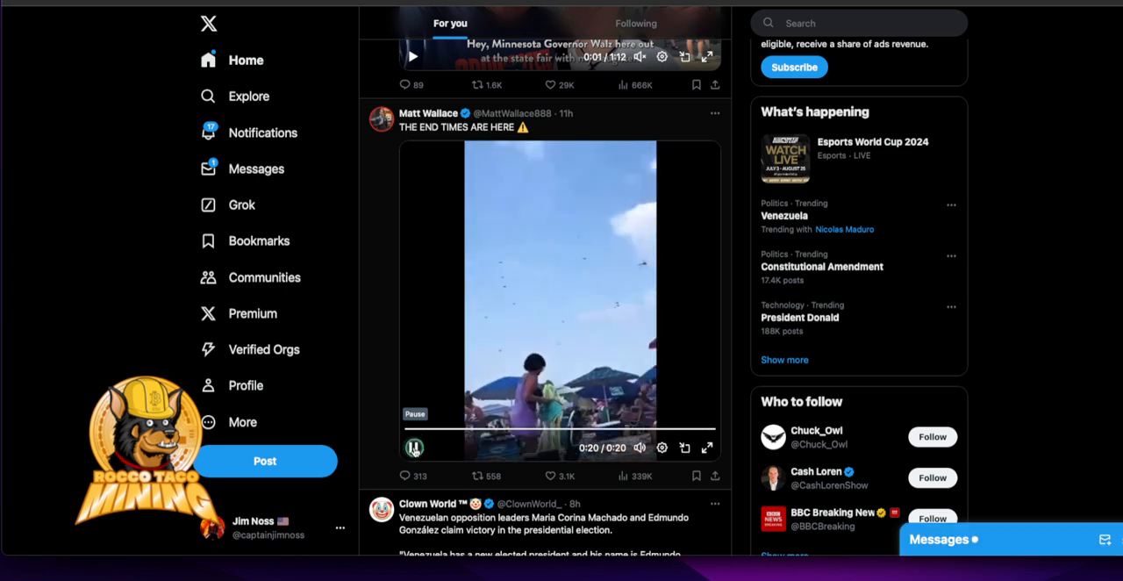
{"action": "left_click", "coordinate": [413, 447]}
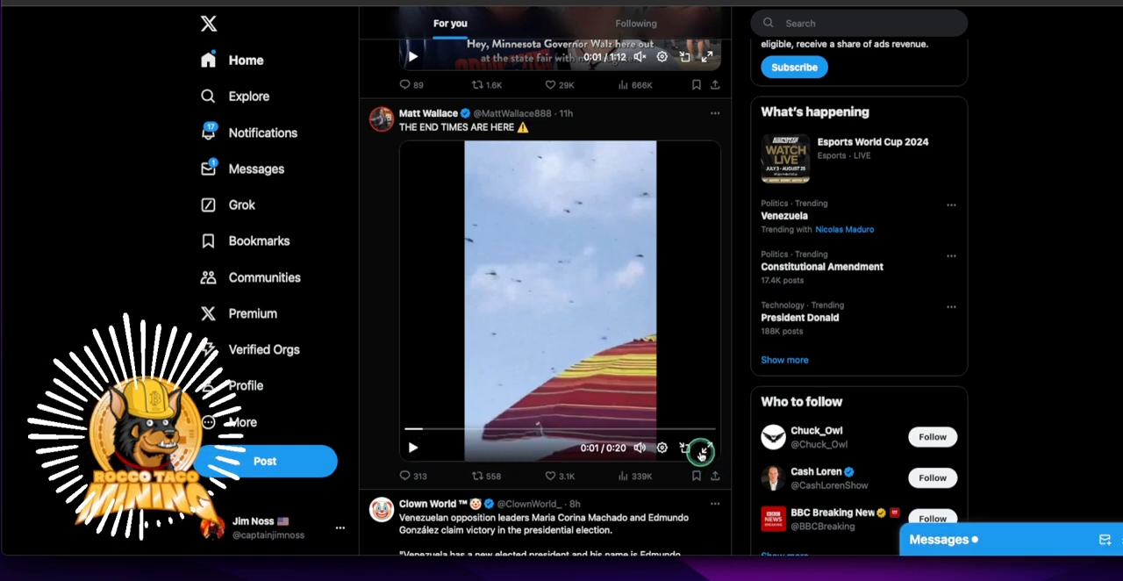
{"action": "mouse_move", "coordinate": [702, 447]}
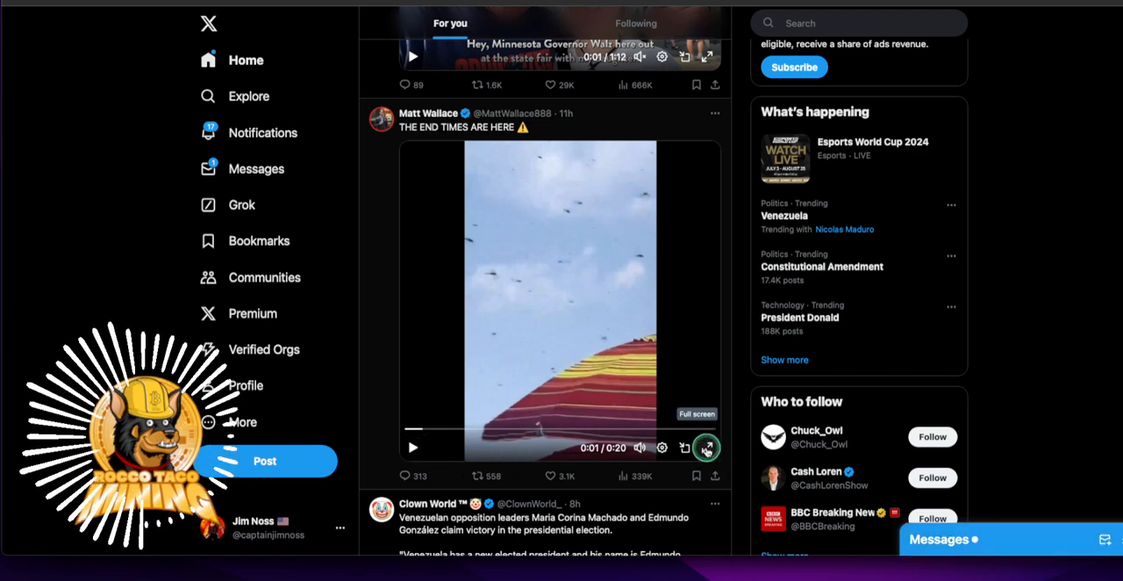
{"action": "left_click", "coordinate": [705, 447]}
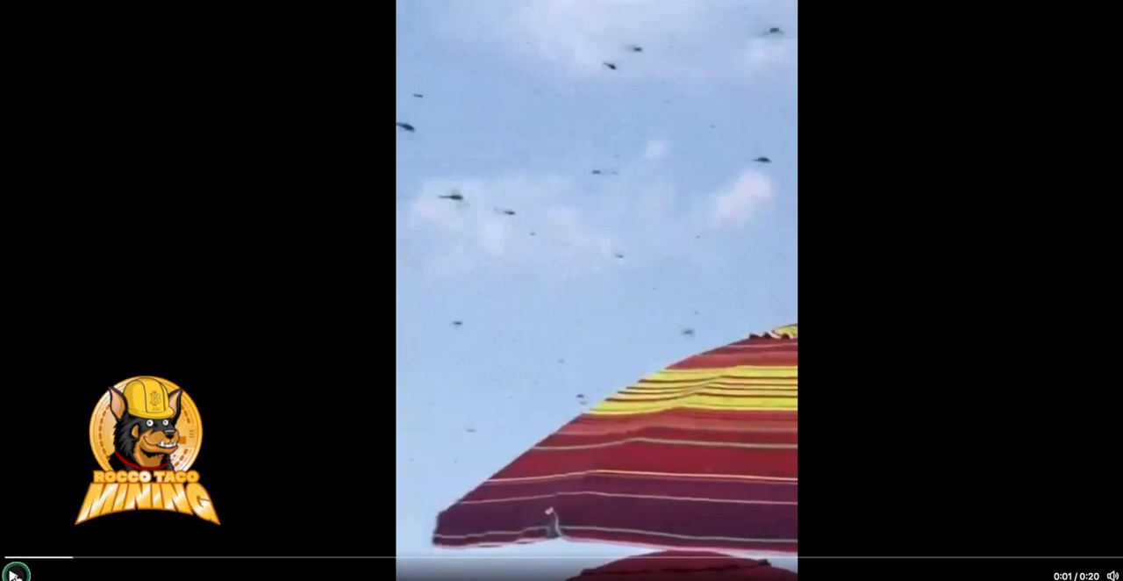
Step: Play the full-screen dragonfly video, pause it, and resume playback
{"action": "left_click", "coordinate": [14, 575]}
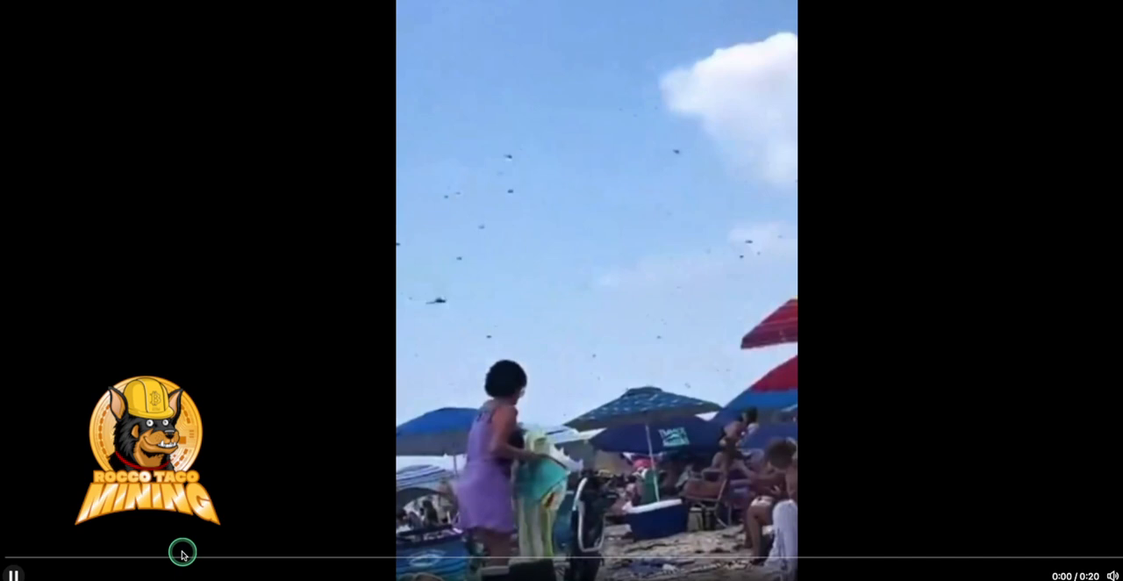
{"action": "left_click", "coordinate": [11, 569]}
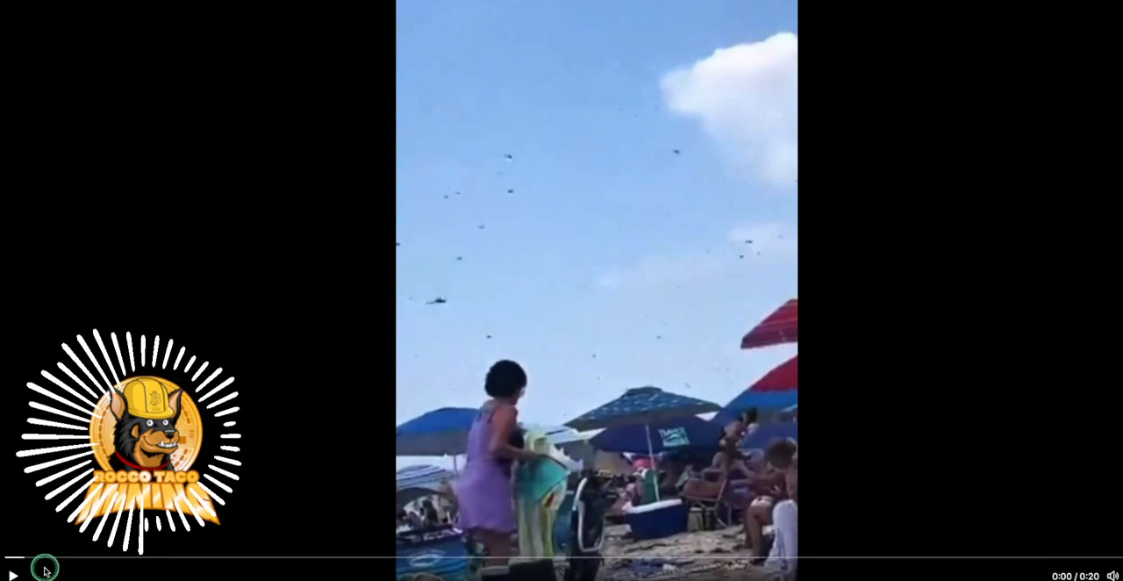
{"action": "left_click", "coordinate": [12, 572]}
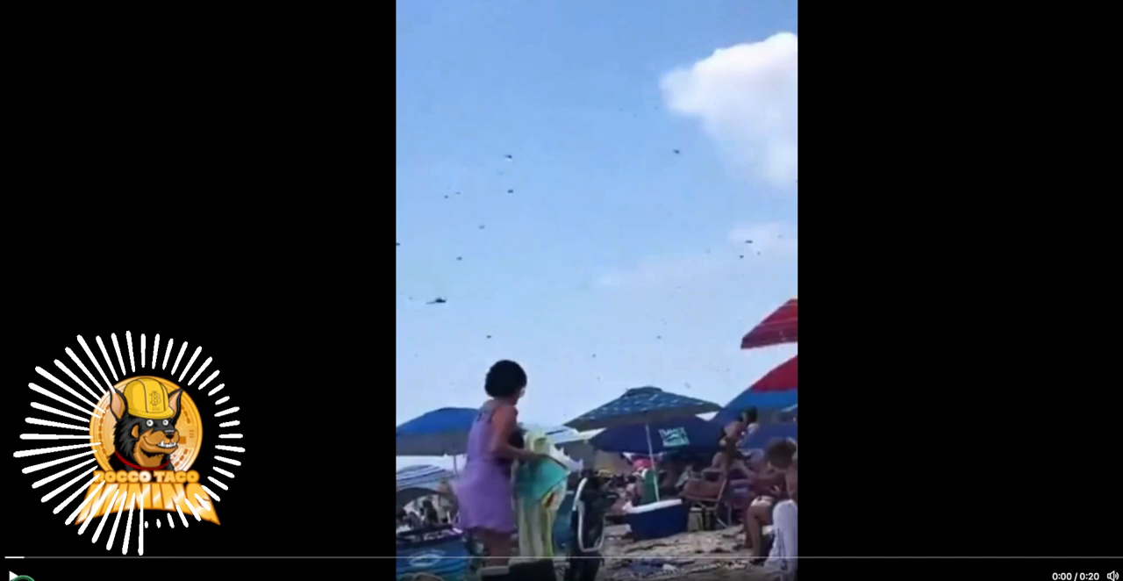